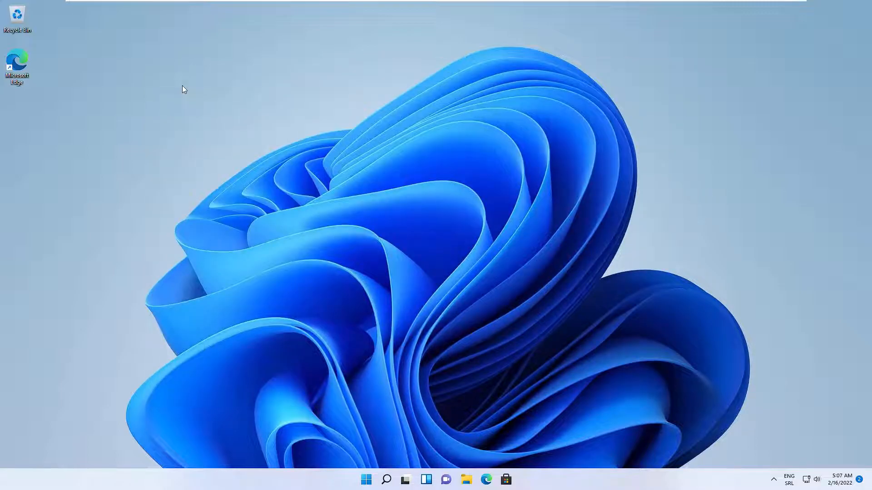
Step: Launch the Settings app from the Start menu's pinned apps
click(366, 480)
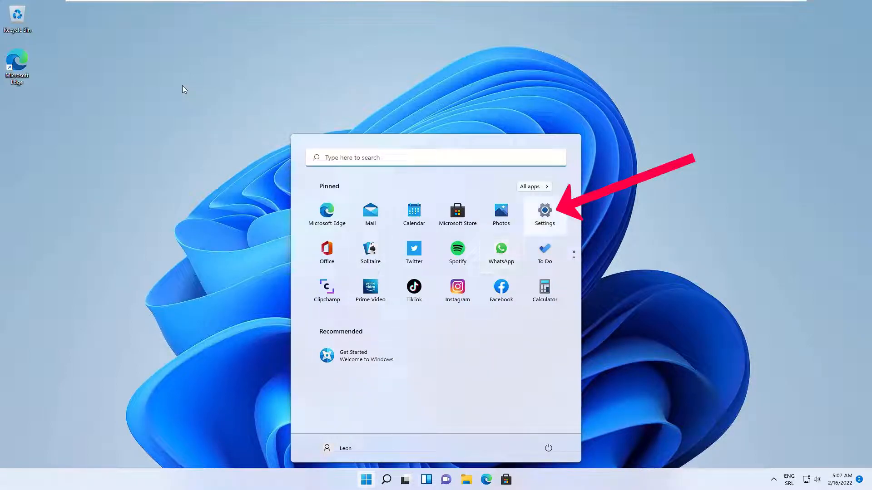
click(544, 211)
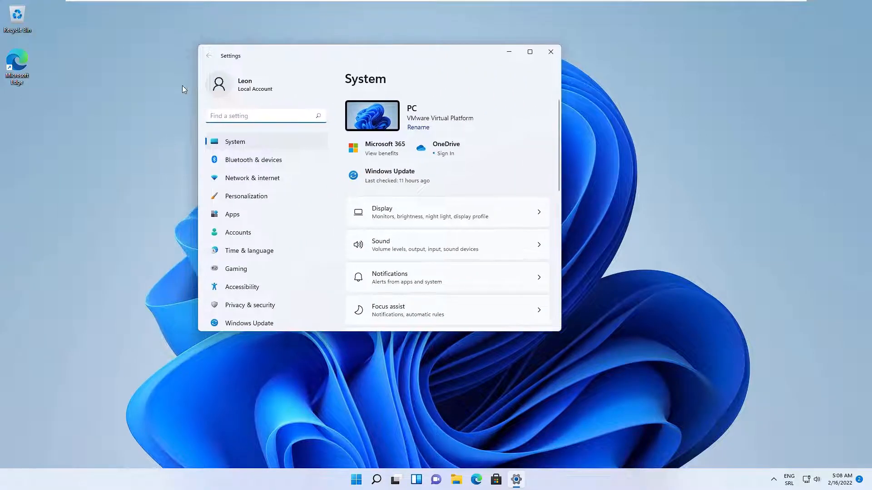
Step: Verify Snap windows is on with every snap option checked under System > Multitasking
click(530, 51)
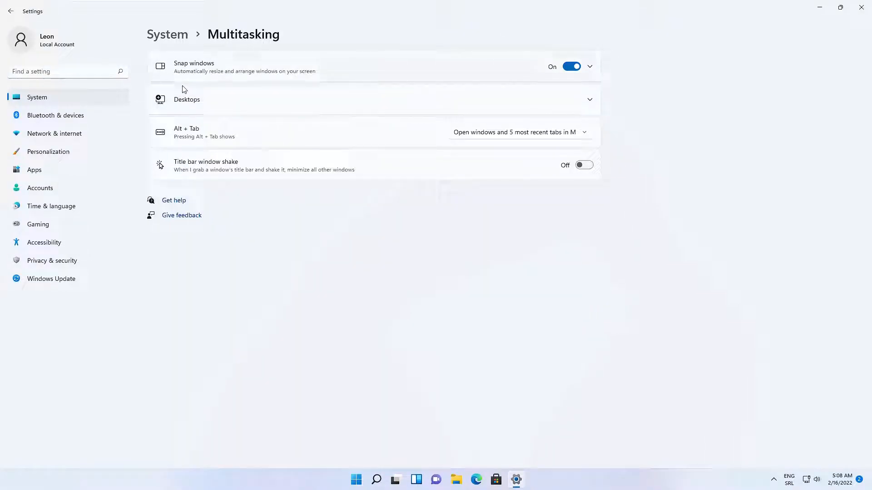
click(590, 66)
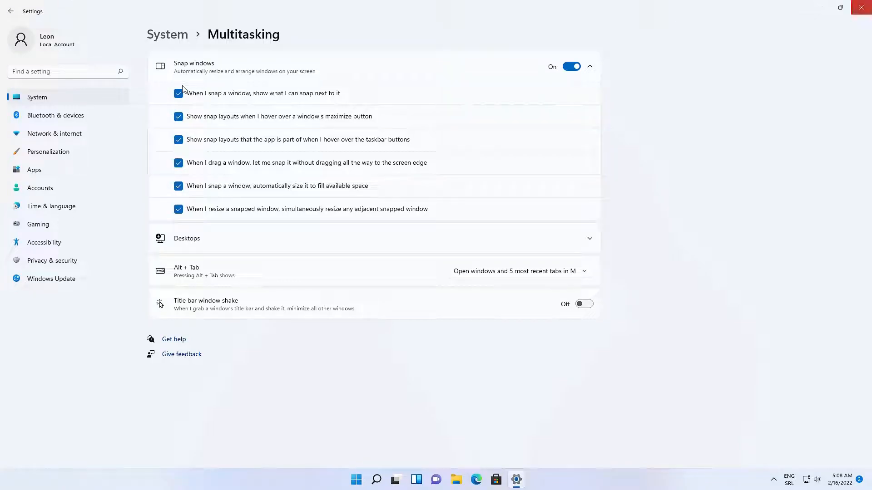
click(861, 7)
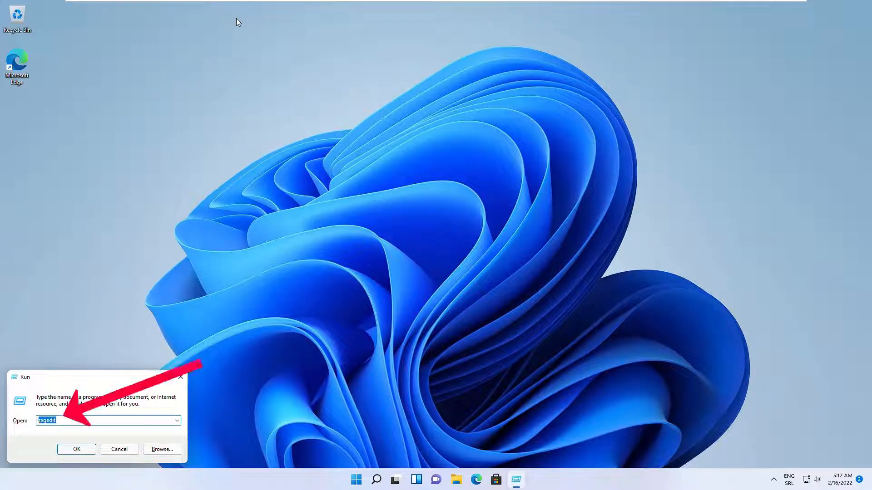
Step: Launch Registry Editor via regedit and approve the UAC prompt
click(76, 449)
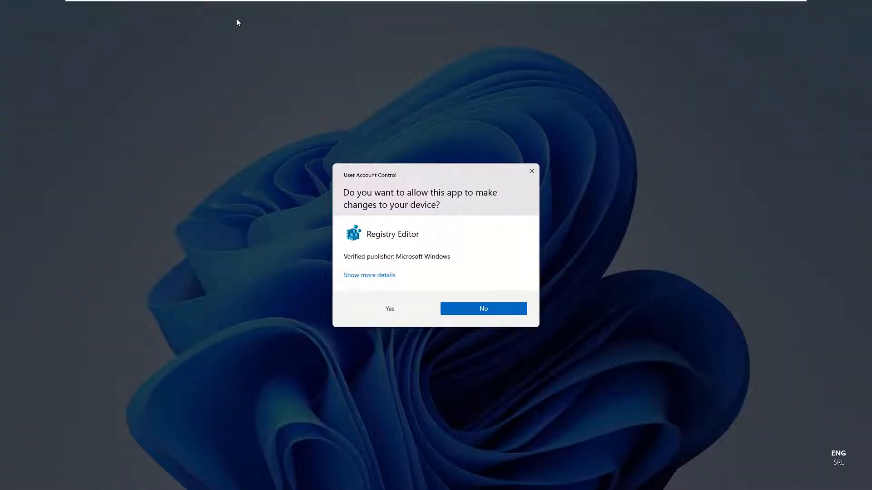
click(390, 309)
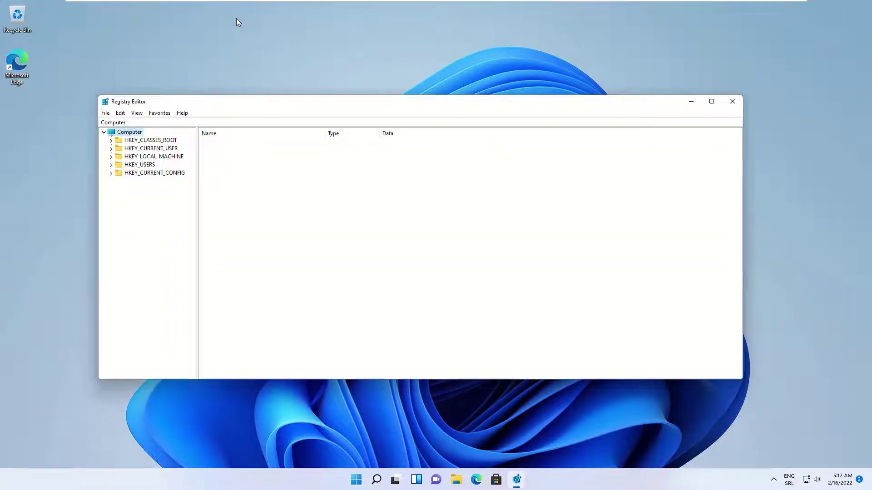
Step: Expand HKEY_CURRENT_USER > Software > Microsoft > Windows in the registry tree
click(150, 148)
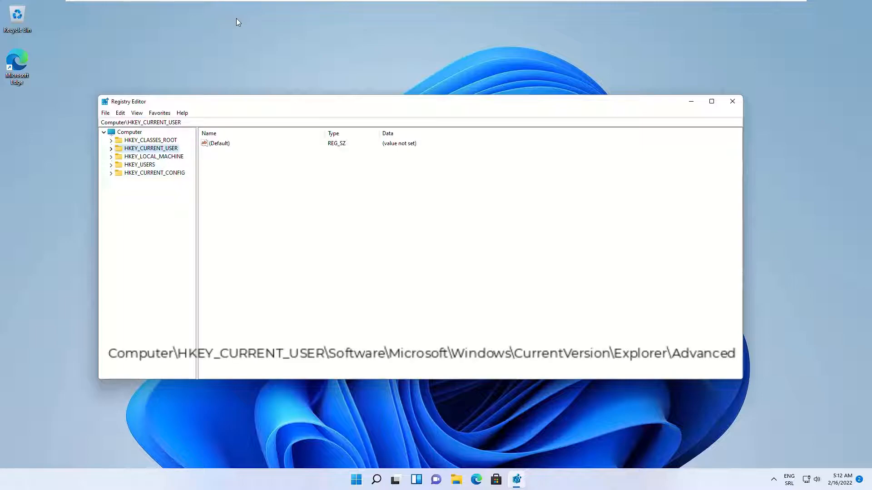
click(112, 148)
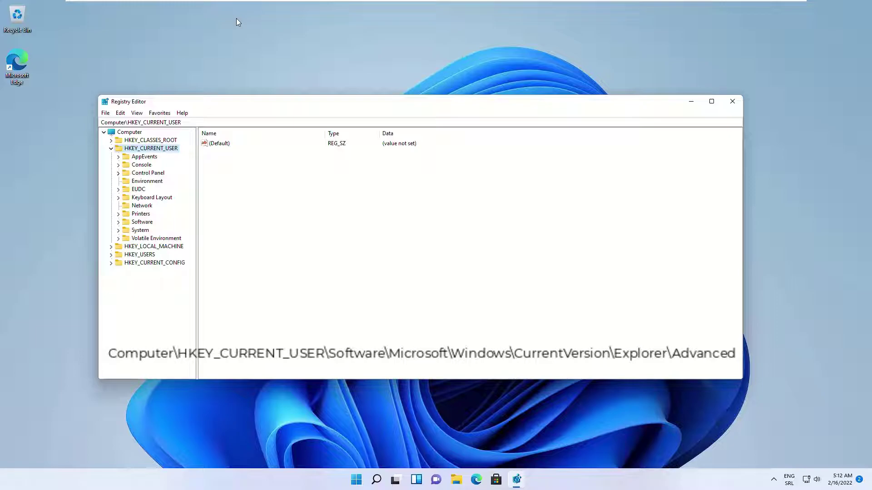
click(118, 222)
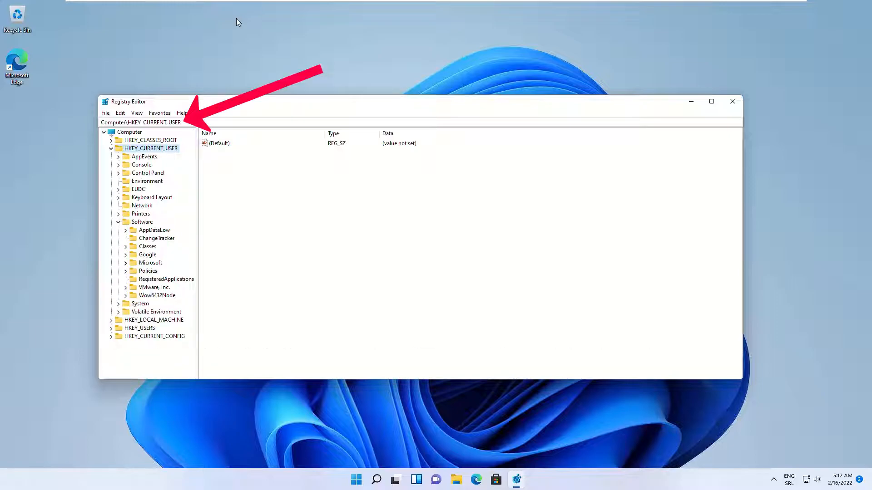
scroll(down, 3)
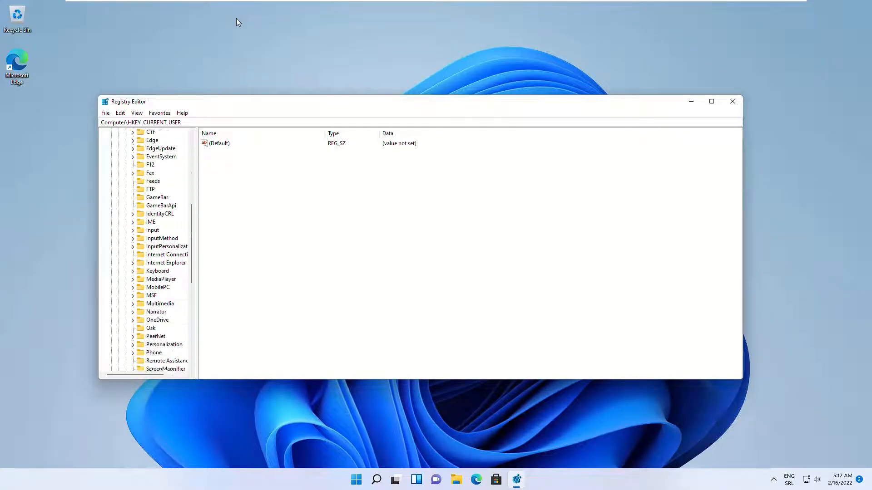
scroll(down, 3)
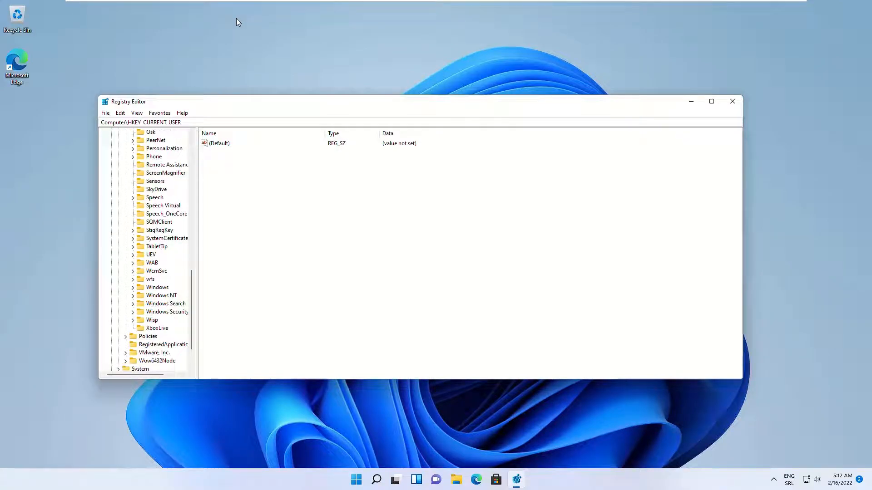
click(132, 287)
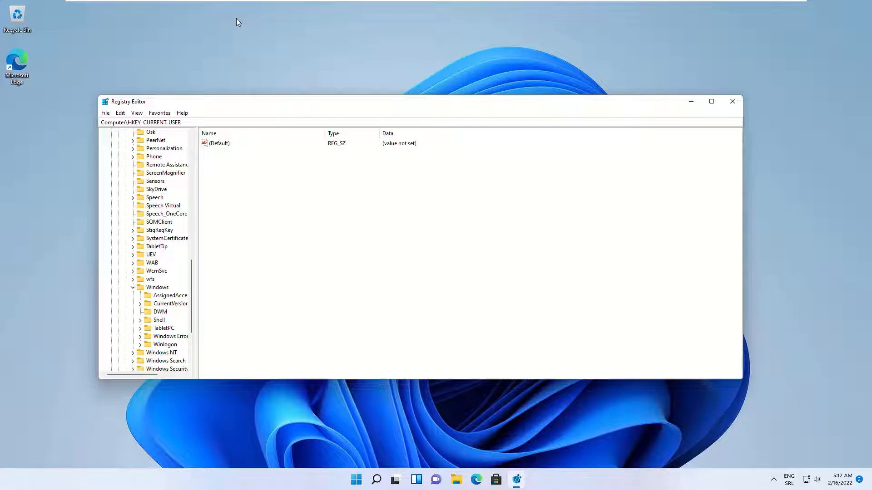
Step: Select the EnableSnapAssistFlyout value under CurrentVersion\Explorer\Advanced
scroll(down, 3)
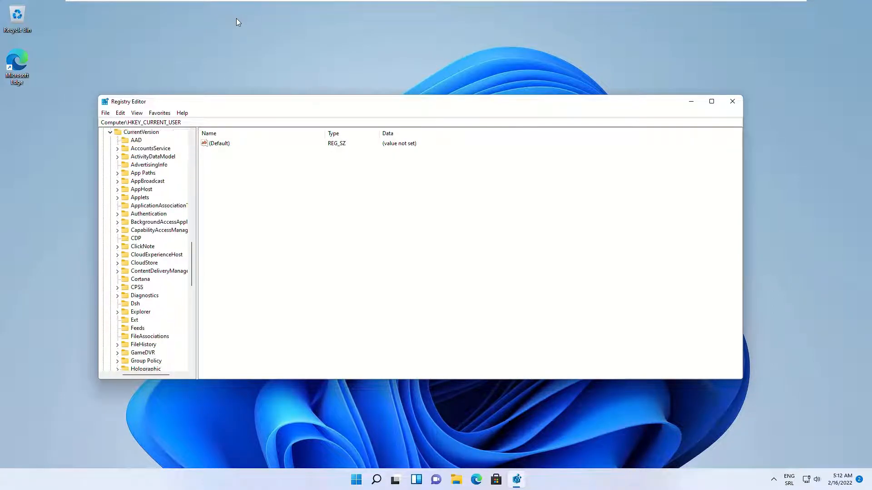
scroll(down, 3)
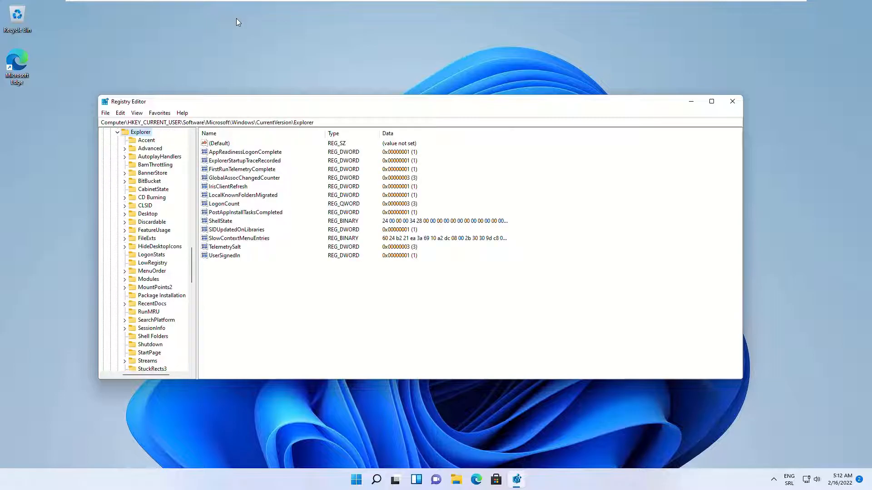
click(151, 148)
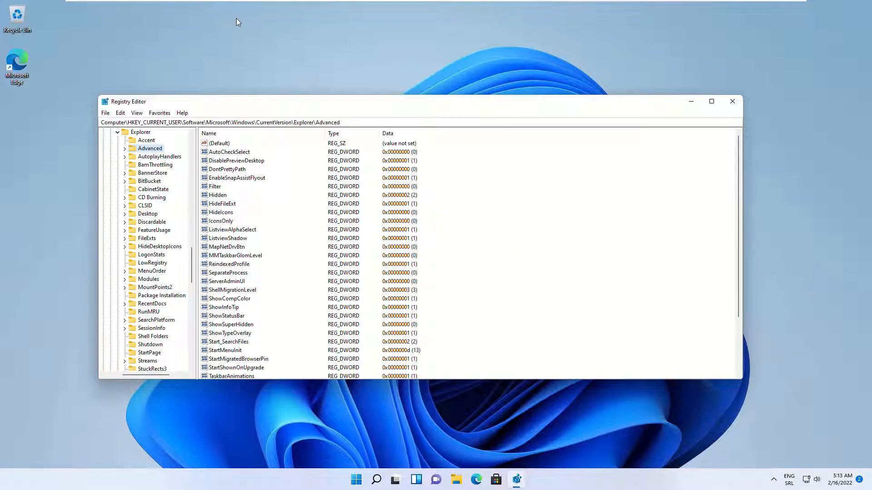
click(237, 178)
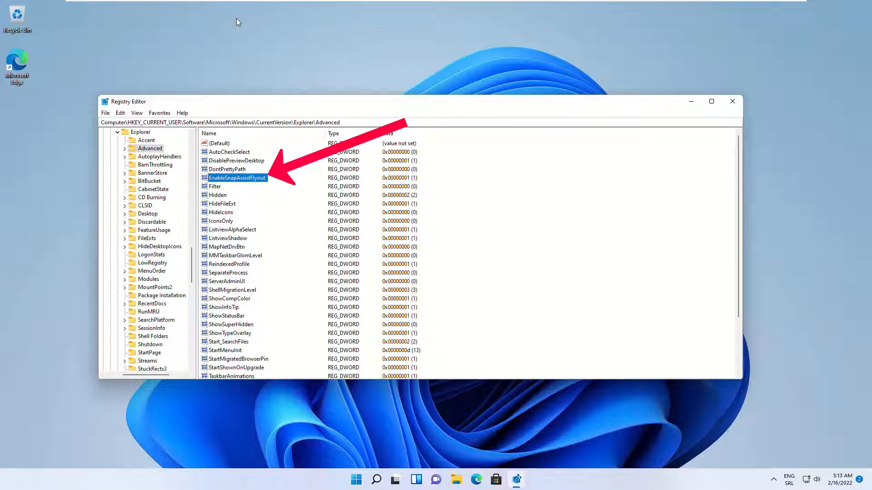
Step: Set EnableSnapAssistFlyout's DWORD value data to 1 and confirm
right_click(236, 178)
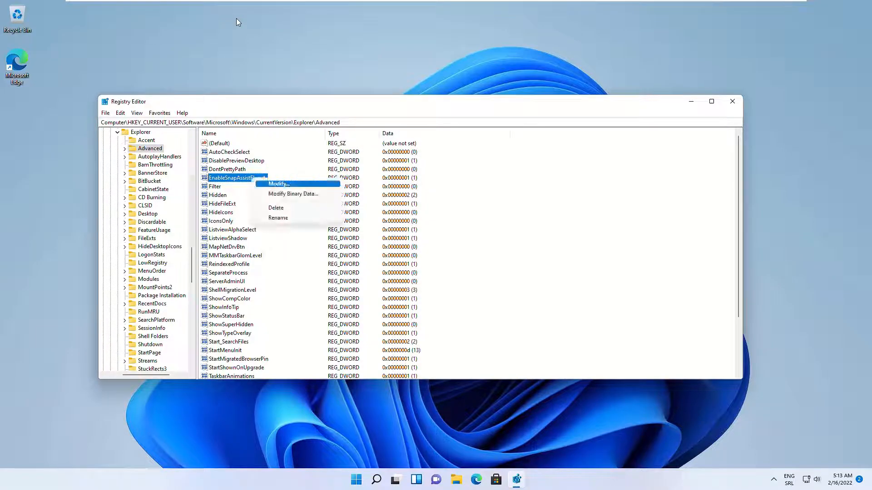
click(276, 184)
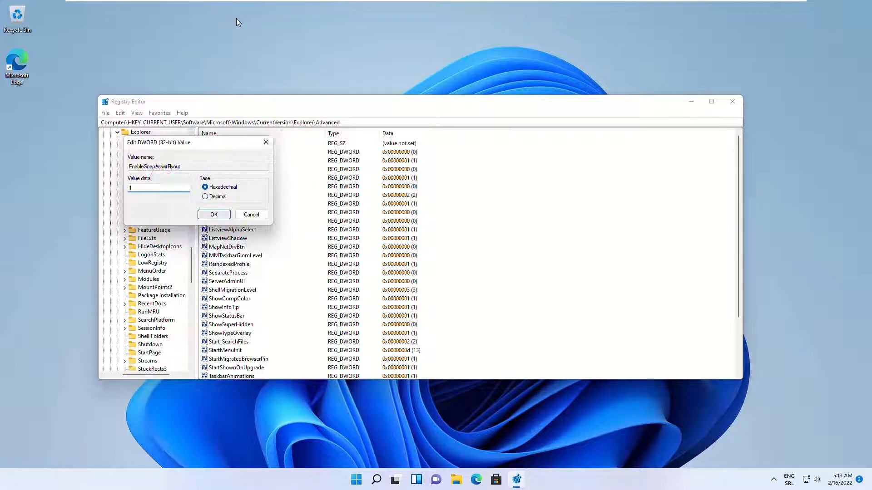
click(214, 215)
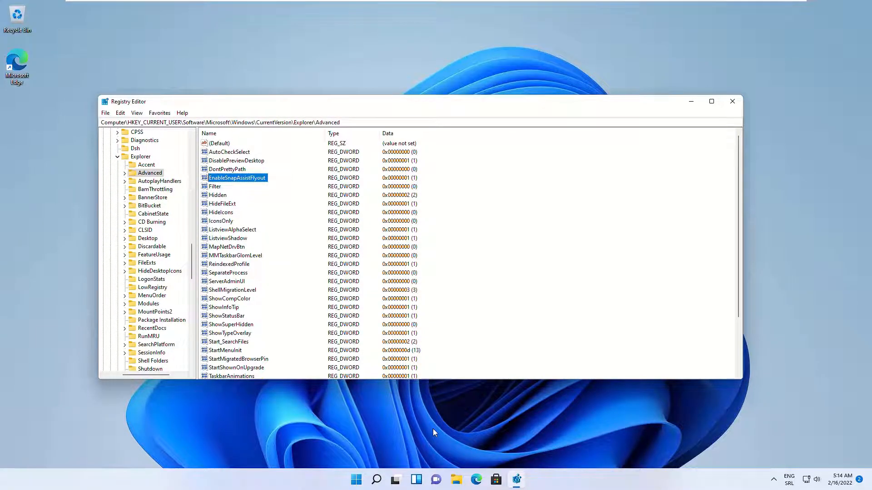
Step: Attempt a new DWORD named EnableSnapAssistFlyout and dismiss the already-exists error
right_click(237, 178)
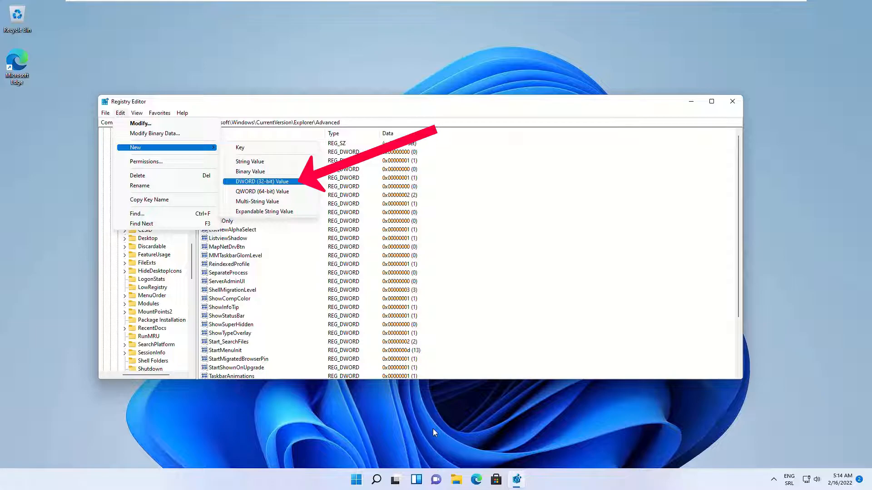
click(261, 182)
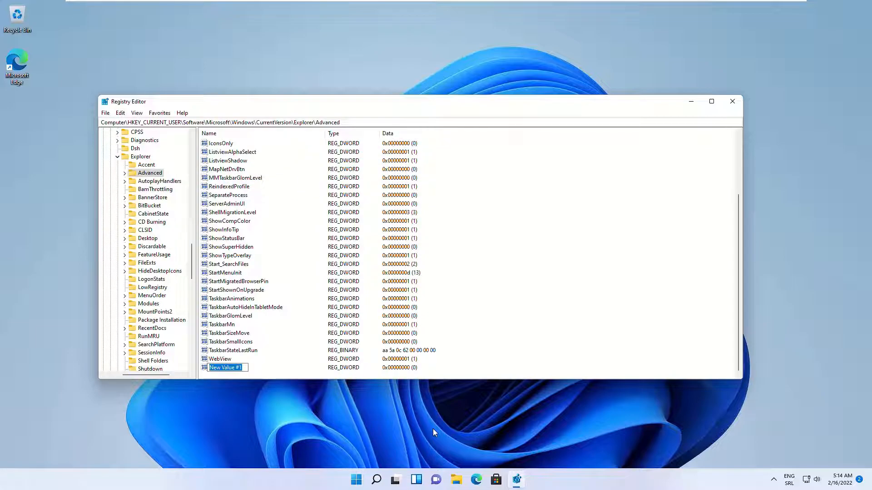
text(EnableSnapAssist)
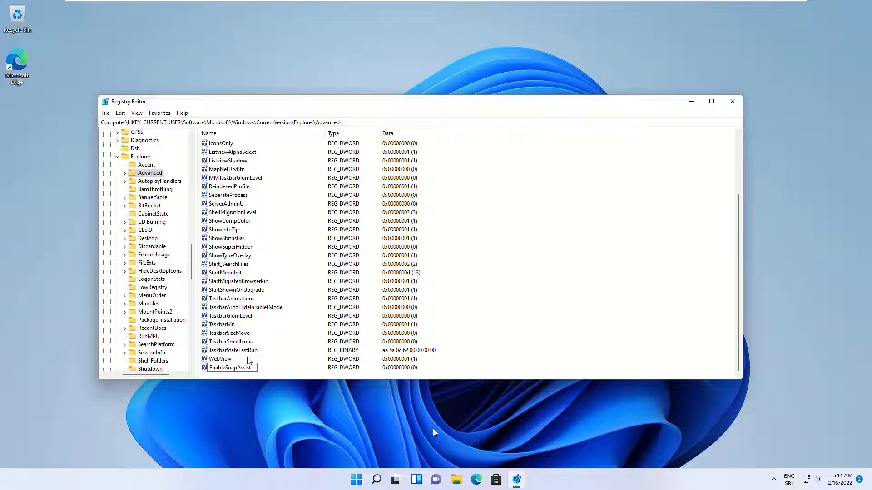
text(Flyout)
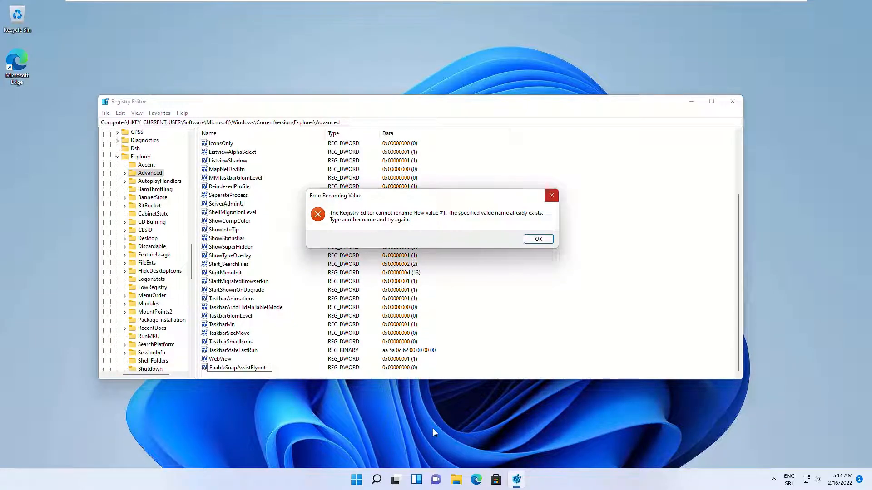
click(538, 239)
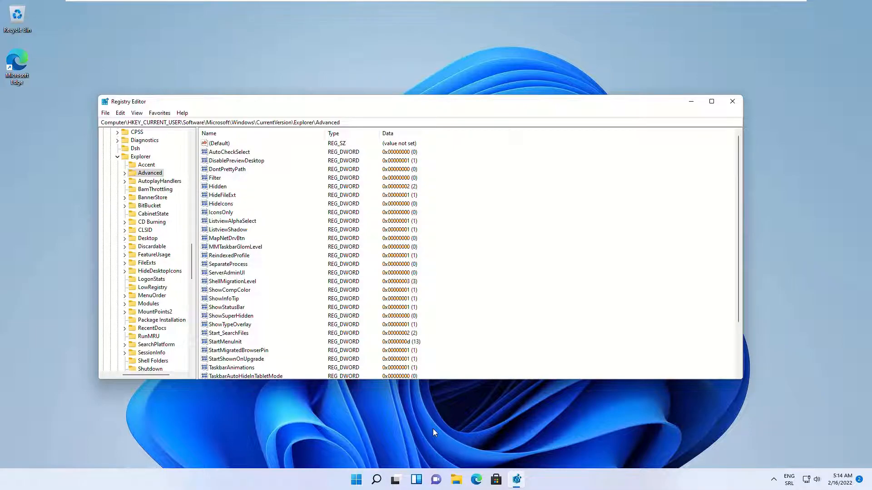
Step: Close Registry Editor, returning to the desktop
scroll(down, 3)
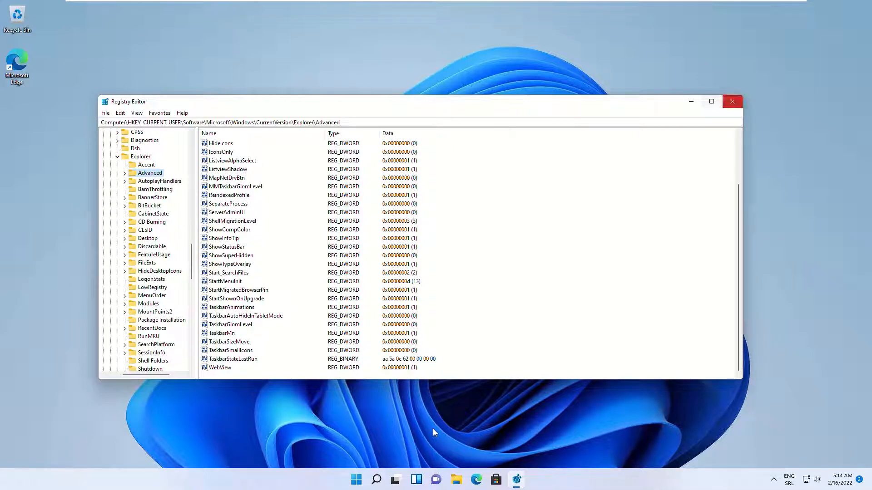
click(732, 101)
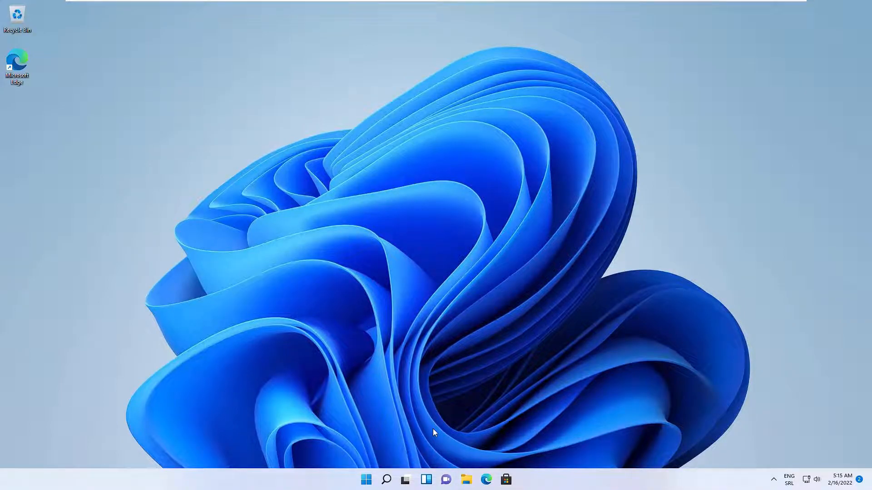
Step: Snap File Explorer right, restore it, place Microsoft Store beside it, then launch Firefox
click(466, 479)
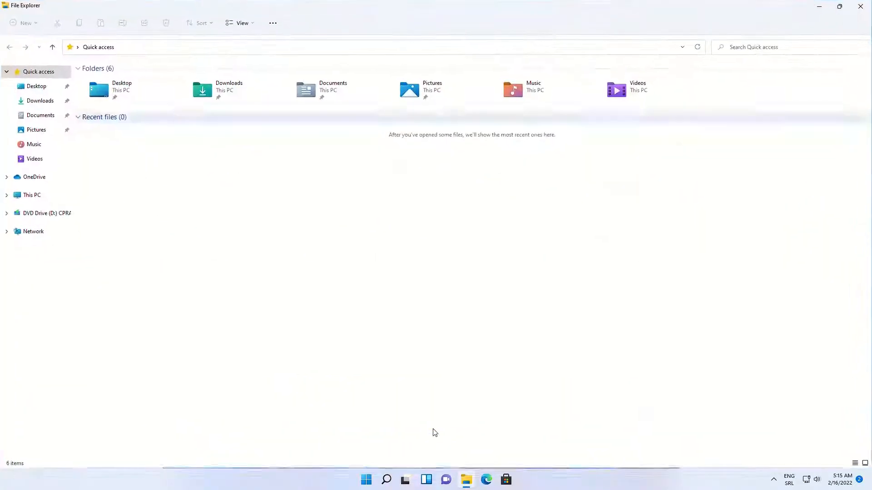
mouse_move(837, 7)
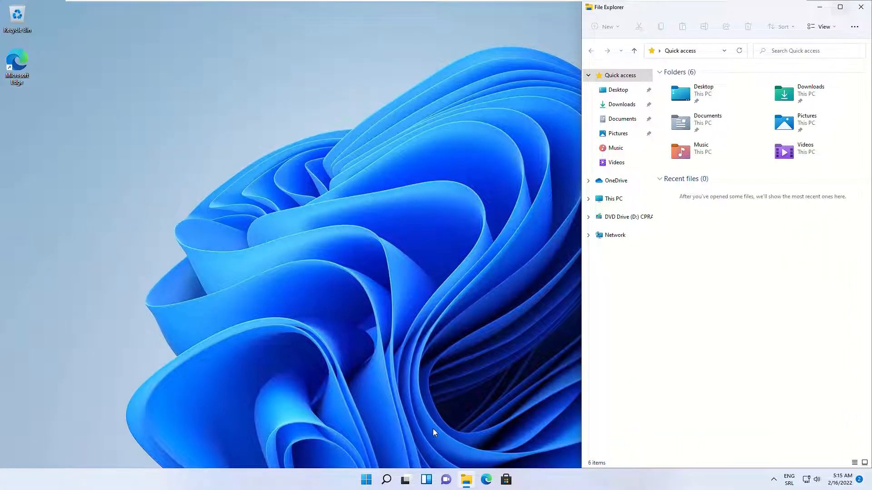
click(852, 7)
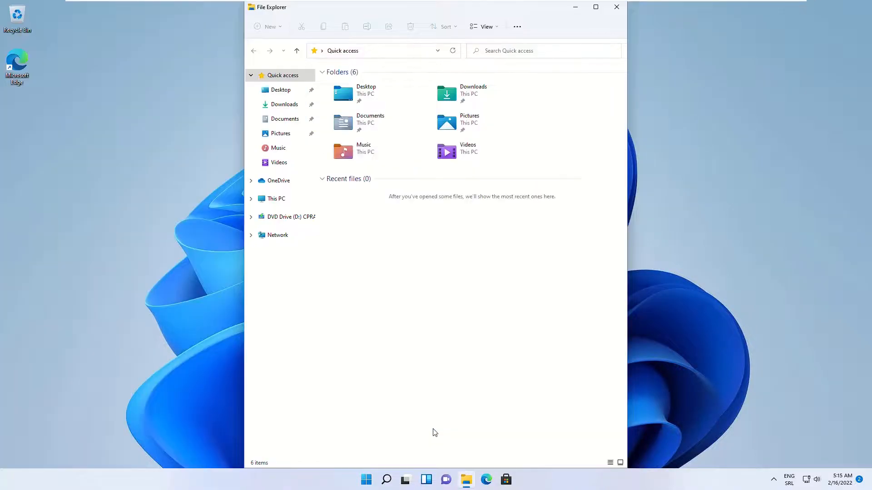
click(506, 480)
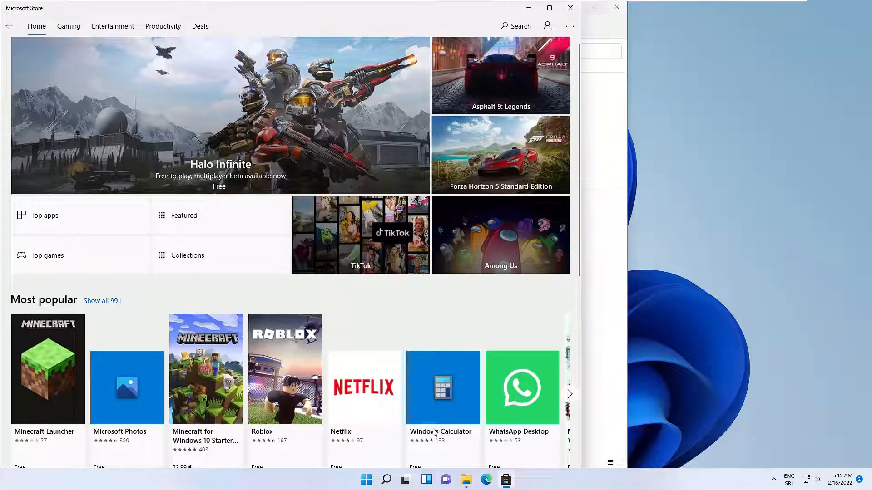
click(467, 479)
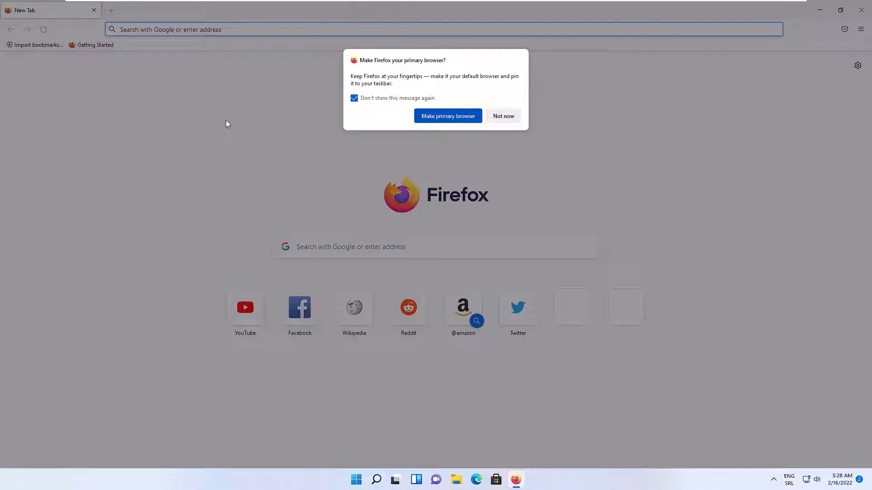
Step: Dismiss the default-browser prompt and enable Title Bar in Firefox's Customize Toolbar
click(503, 116)
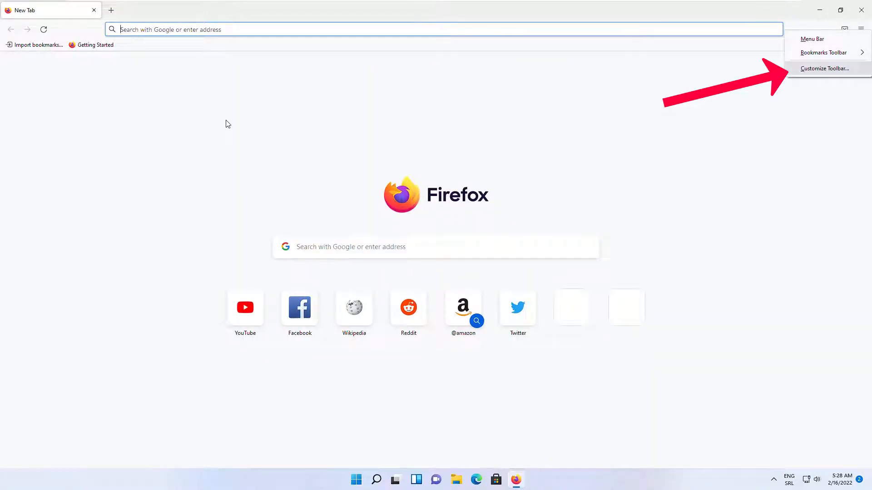
click(825, 68)
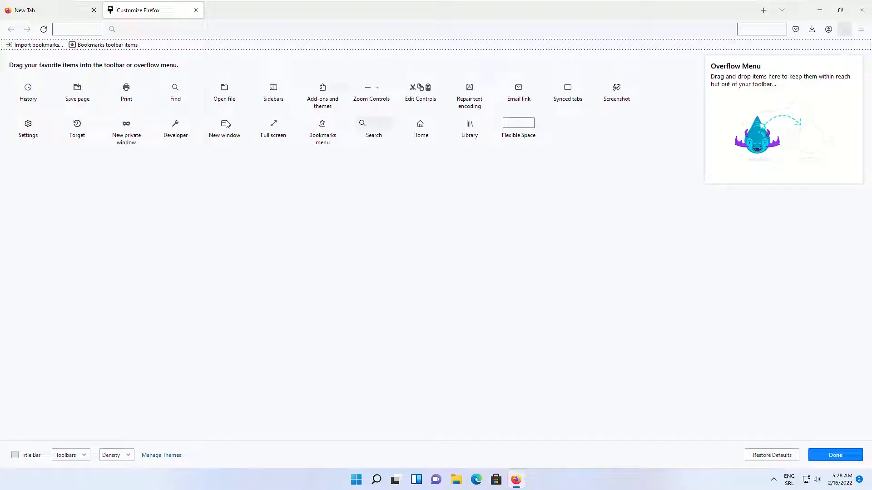
click(15, 455)
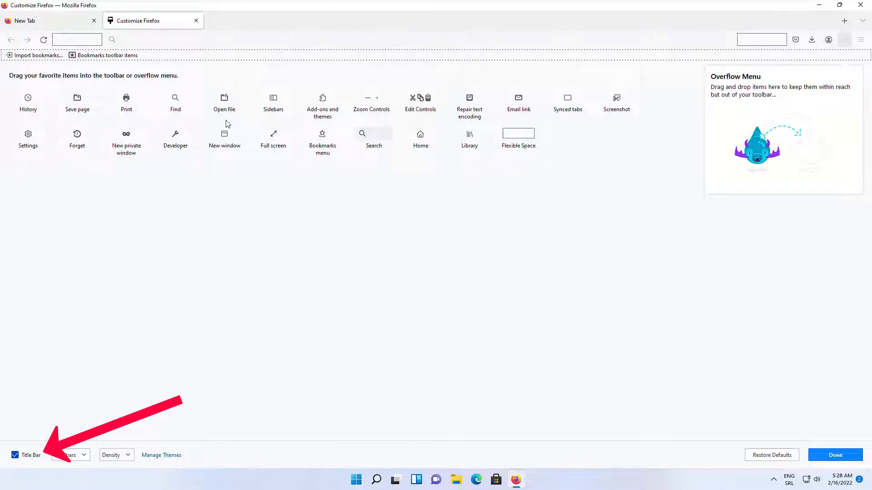
click(836, 455)
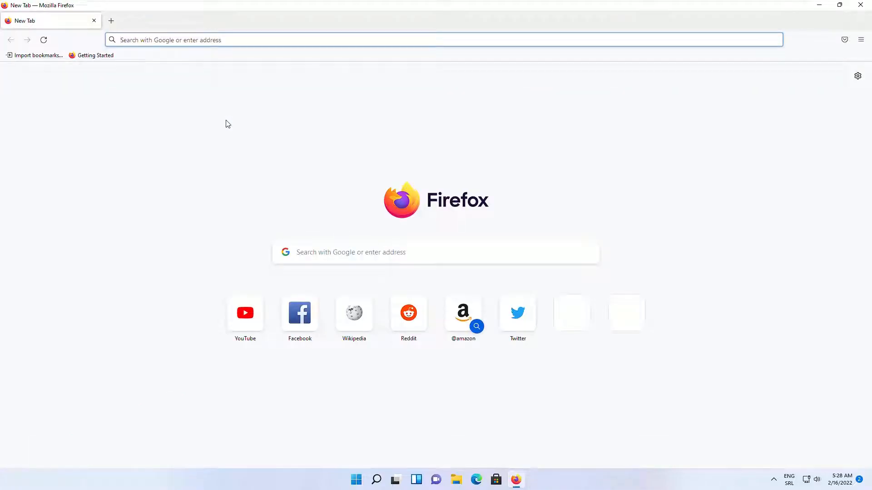